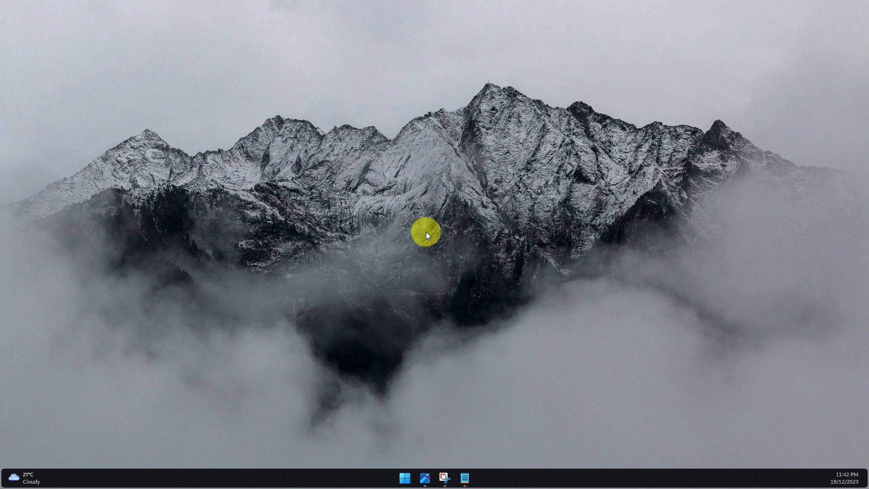
Step: Open the threads.net follower-list screenshot PNG in Windows Photos
click(424, 476)
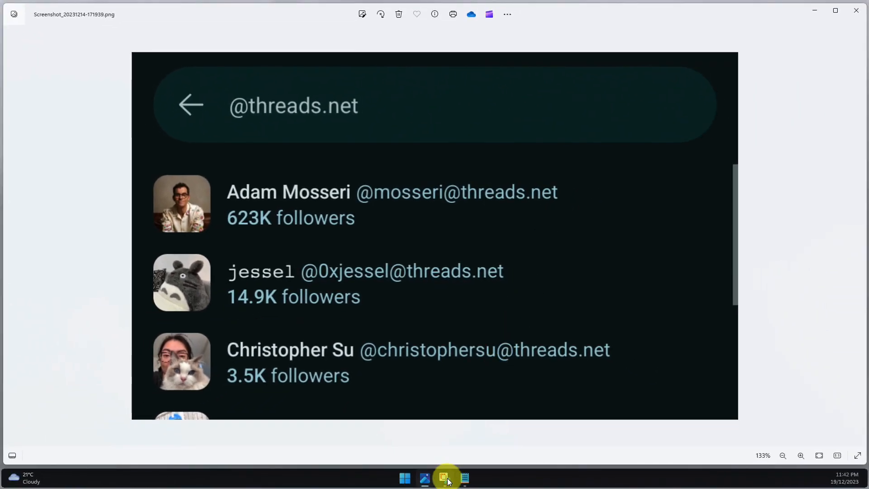
Step: Capture a rectangular snip around the three account names, handles and follower counts
click(445, 477)
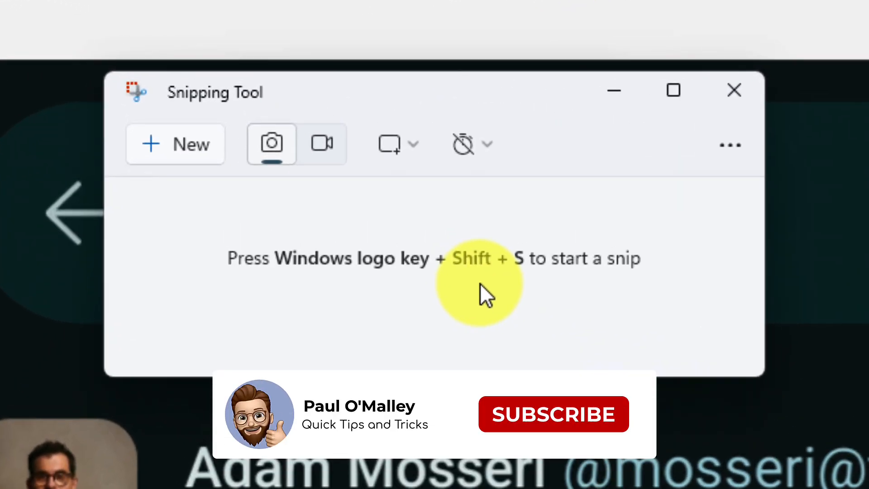
click(552, 414)
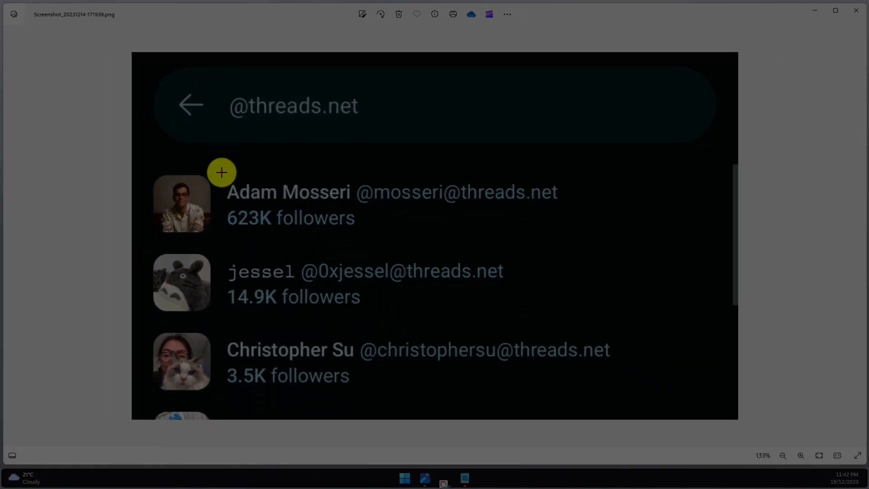
drag(221, 172, 624, 388)
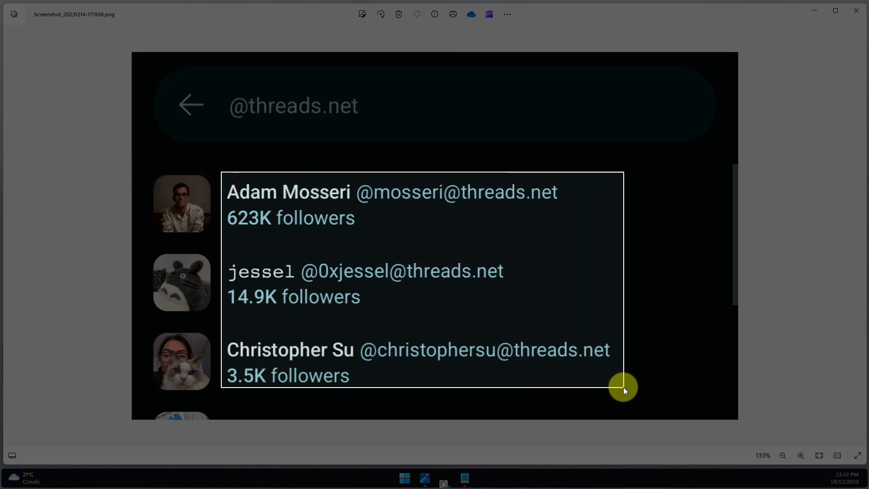
drag(623, 386, 623, 392)
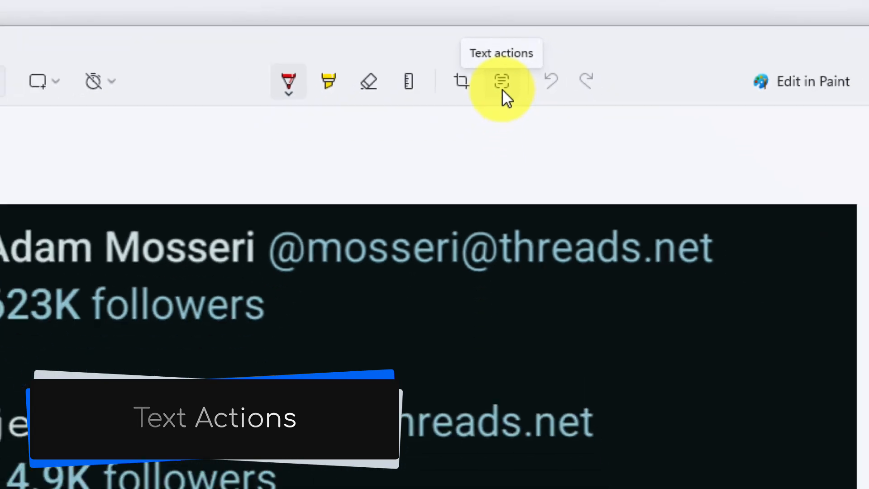
Step: Run Text actions to recognise the text in the captured snip
click(501, 81)
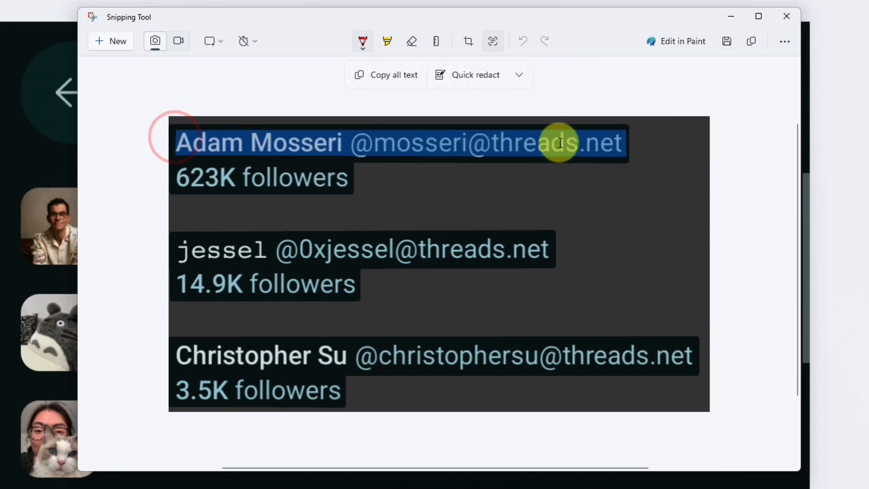
mouse_move(458, 180)
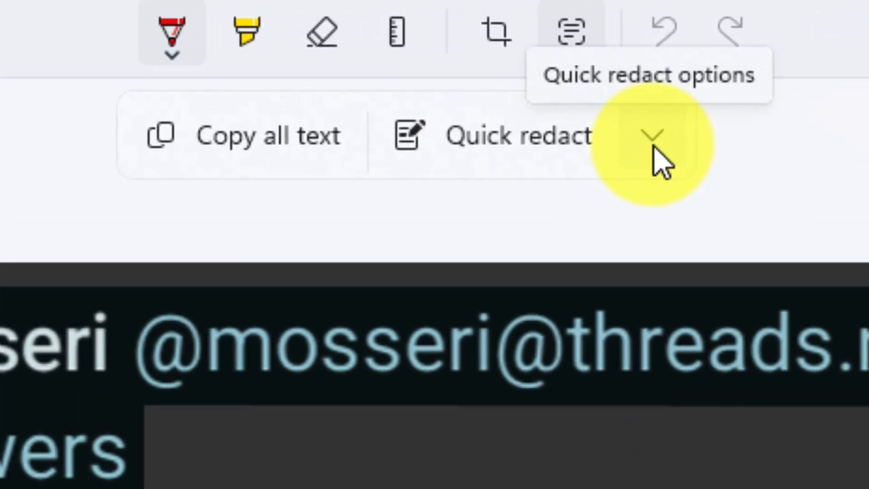
Step: Quick-redact the e-mail-style handles, then copy all recognised text from the snip
click(654, 136)
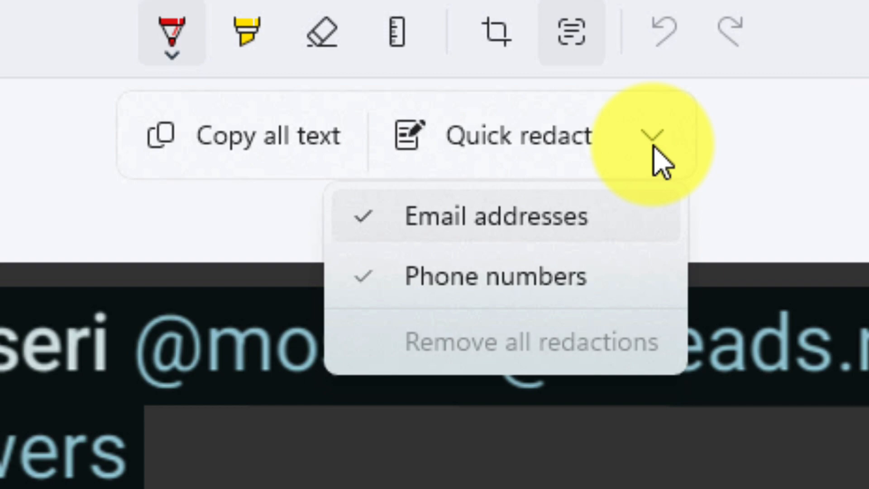
click(654, 136)
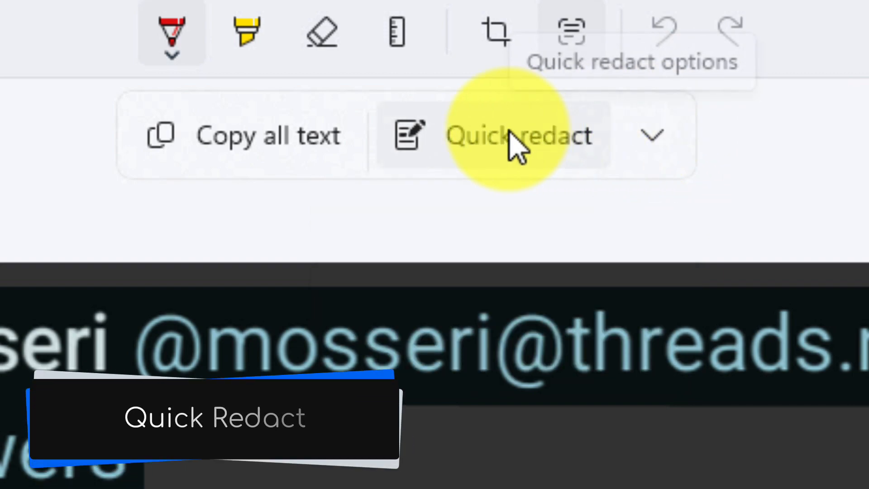
click(476, 75)
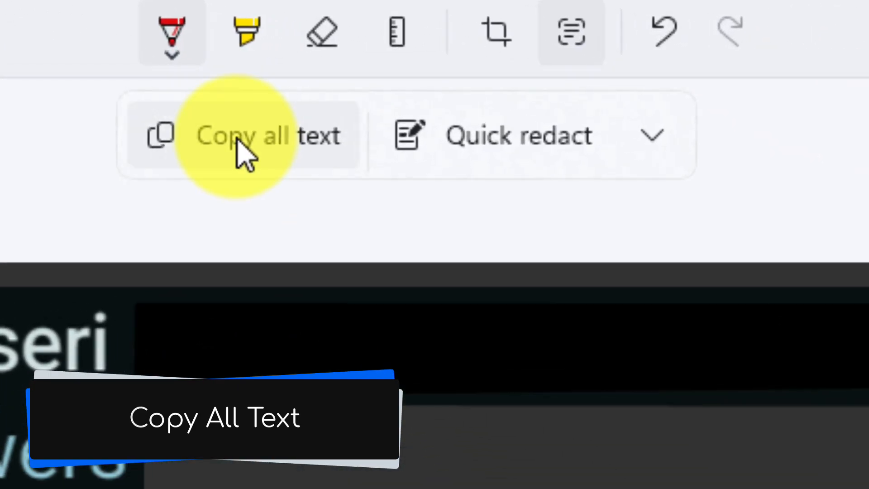
click(261, 135)
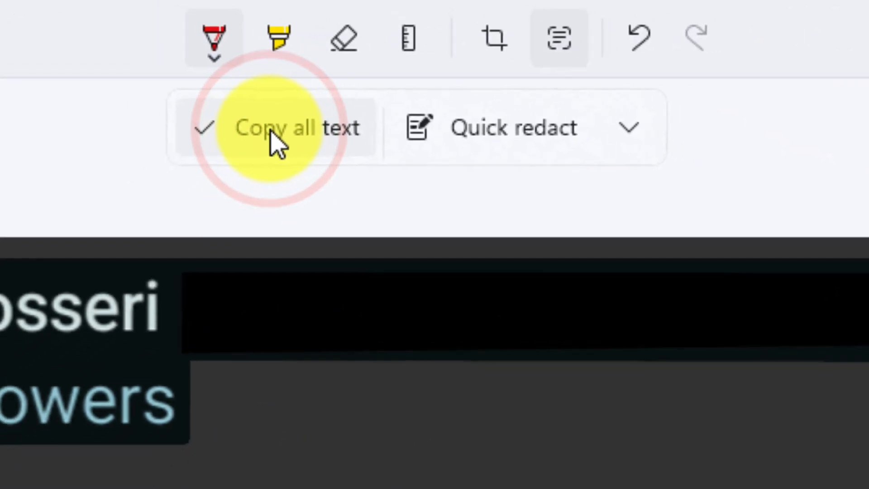
Step: Paste the extracted text into Notepad with handles as [REDACTED], then close the windows
click(444, 477)
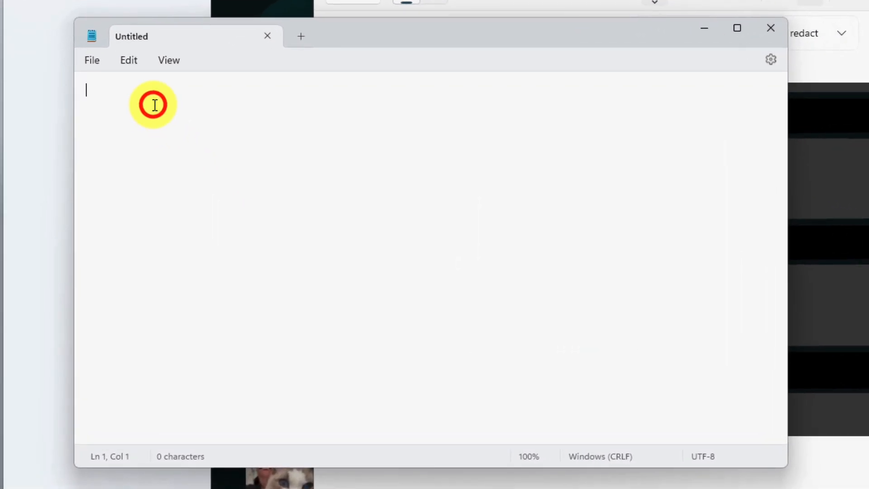
text(Adam Mosseri [REDACTED])
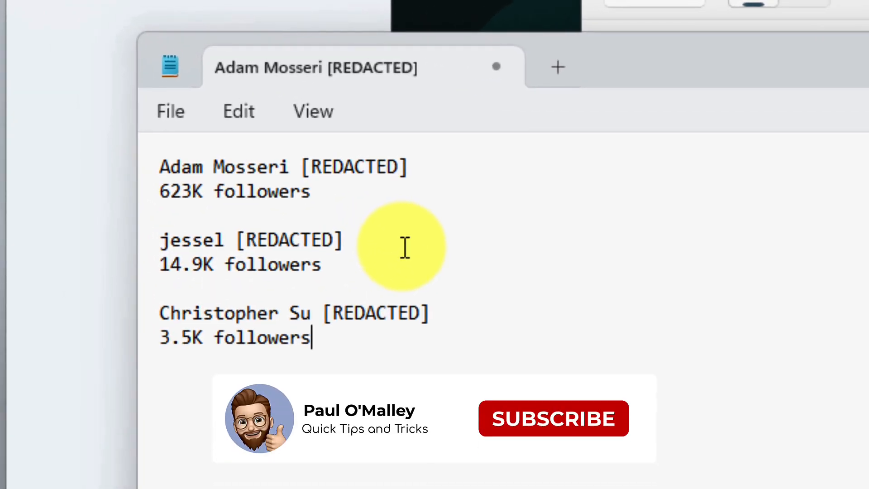
click(552, 419)
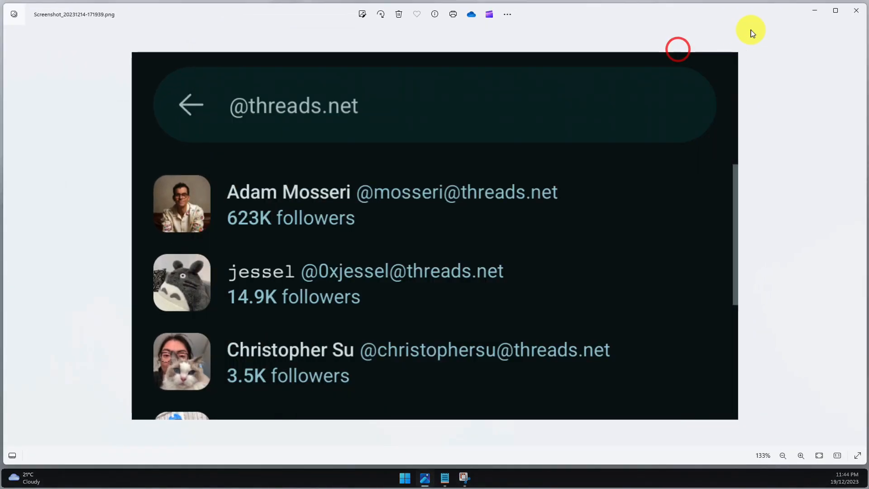
click(855, 10)
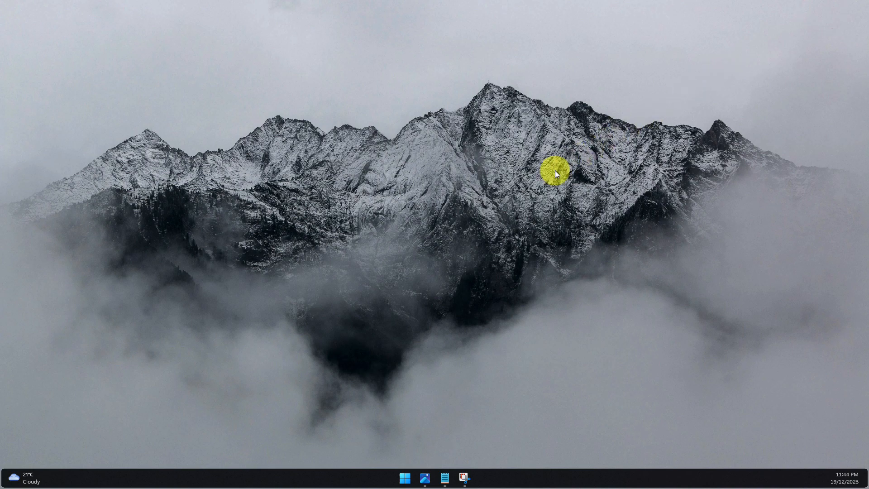